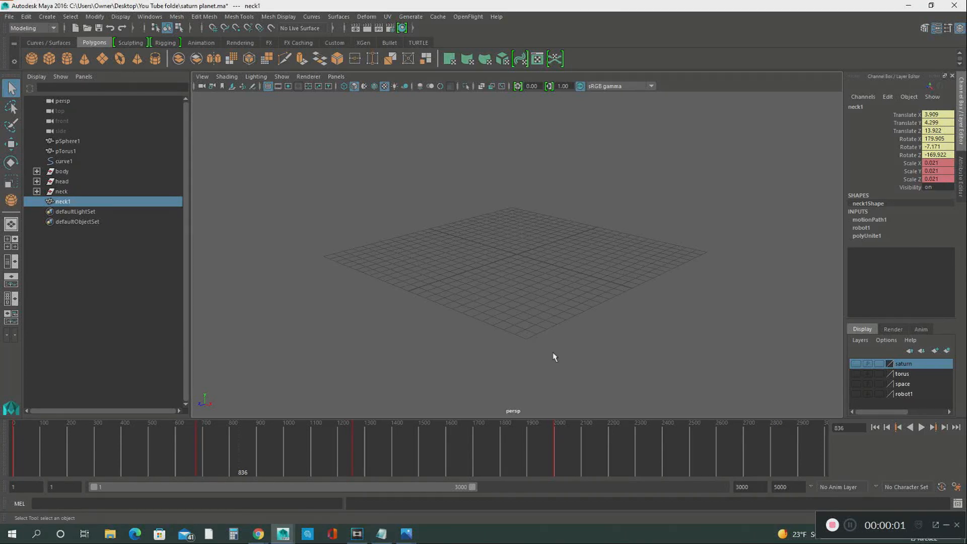
{"action": "mouse_move", "coordinate": [529, 359]}
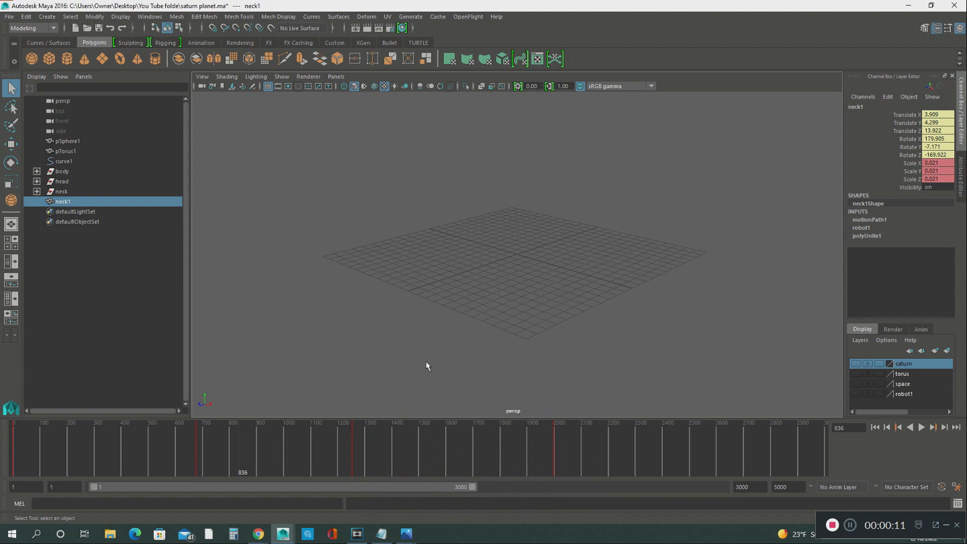
{"action": "mouse_move", "coordinate": [419, 366]}
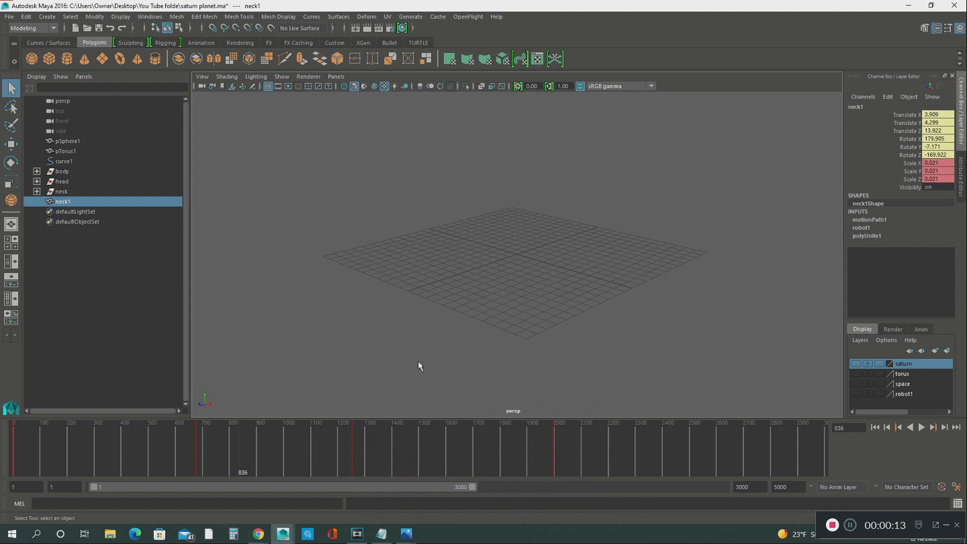
{"action": "mouse_move", "coordinate": [318, 363]}
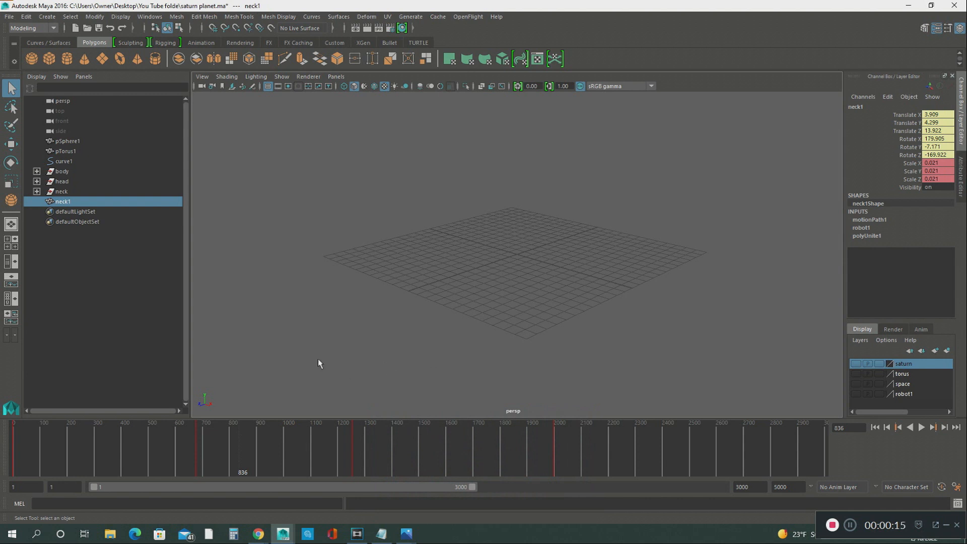
{"action": "mouse_move", "coordinate": [297, 221]}
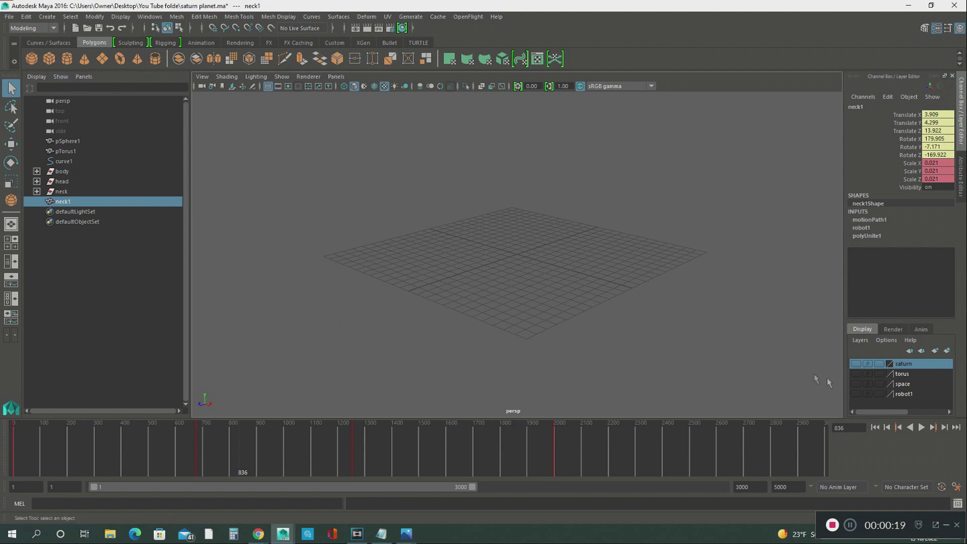
Step: Show the saturn layer and select pSphere1, the banded planet sphere
{"action": "left_click", "coordinate": [856, 363]}
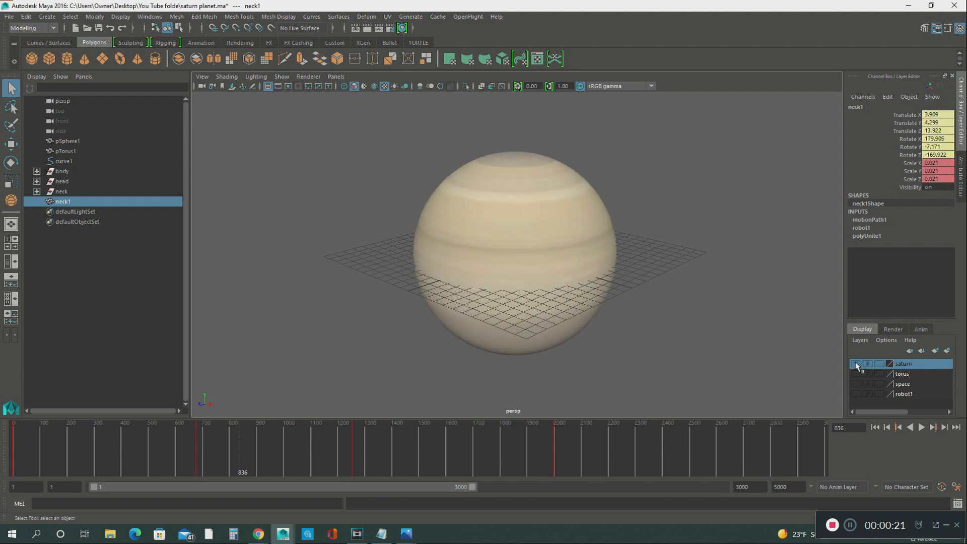
{"action": "left_click", "coordinate": [67, 141]}
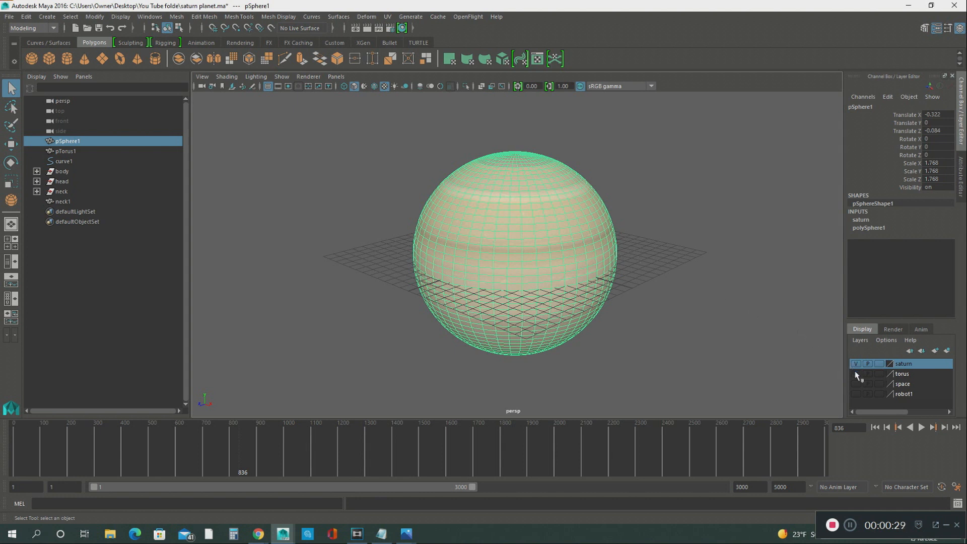
Step: Show the torus ring and space backdrop layers around the planet
{"action": "left_click", "coordinate": [857, 373]}
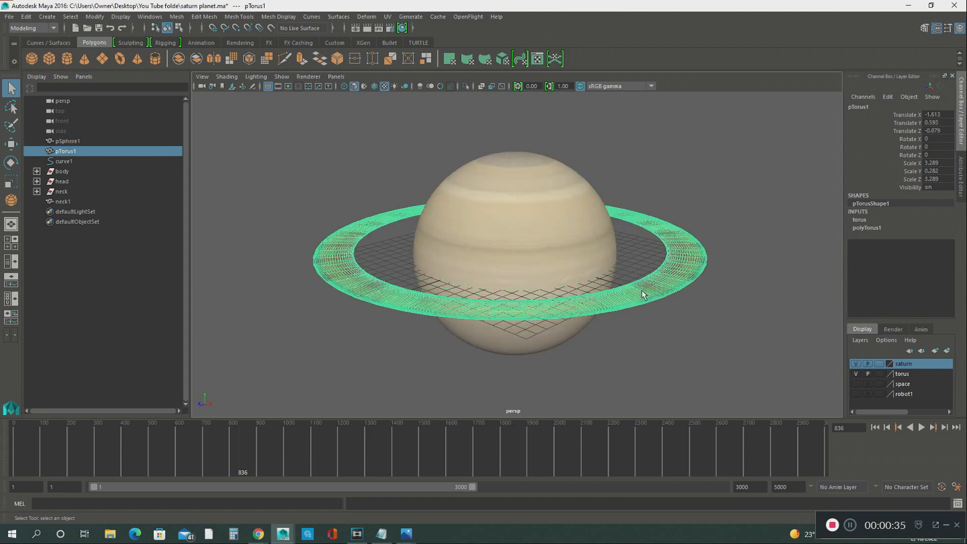
{"action": "mouse_move", "coordinate": [796, 166]}
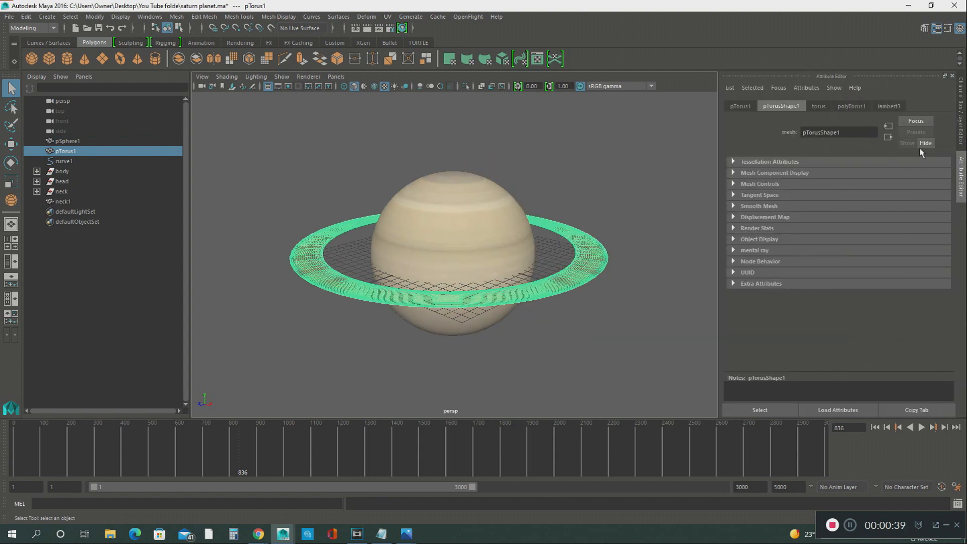
{"action": "left_click", "coordinate": [889, 106]}
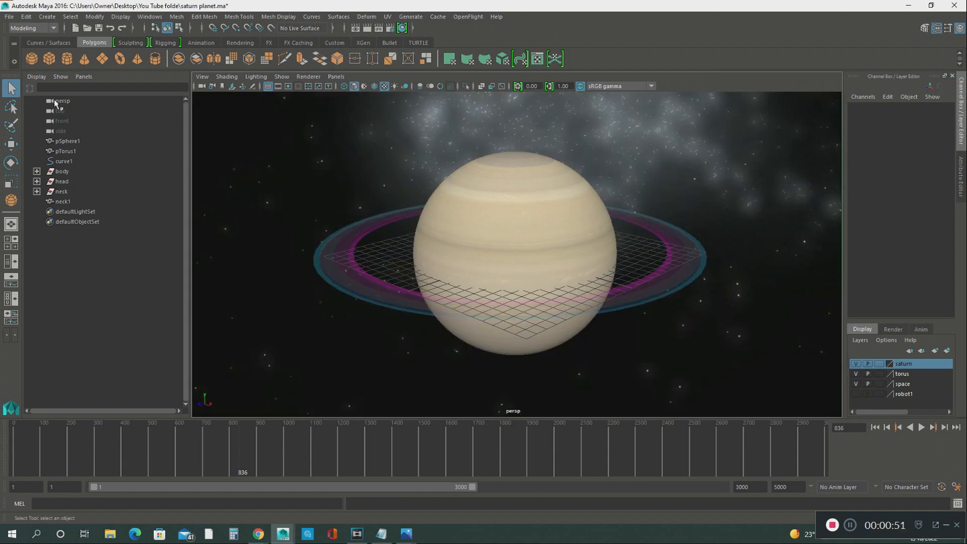
{"action": "left_click", "coordinate": [61, 100]}
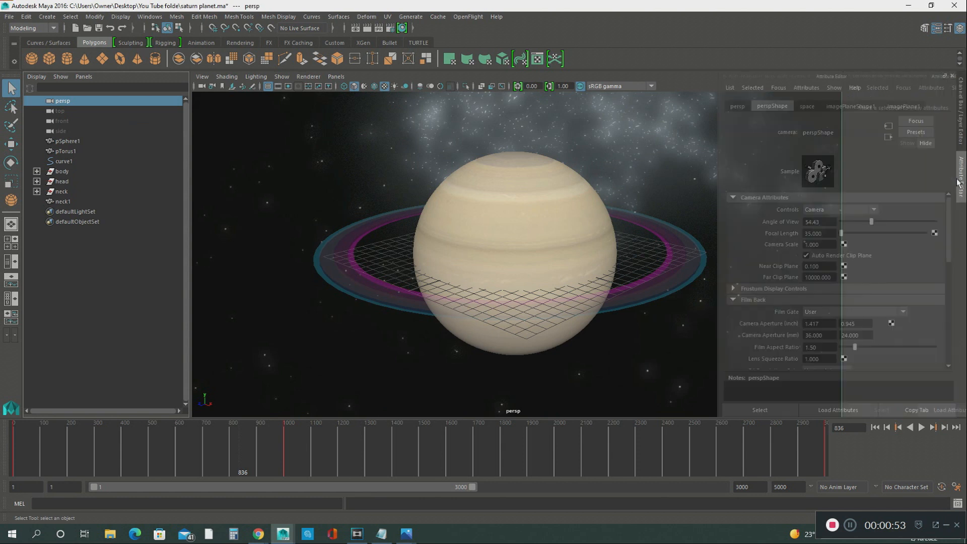
{"action": "left_click", "coordinate": [851, 106]}
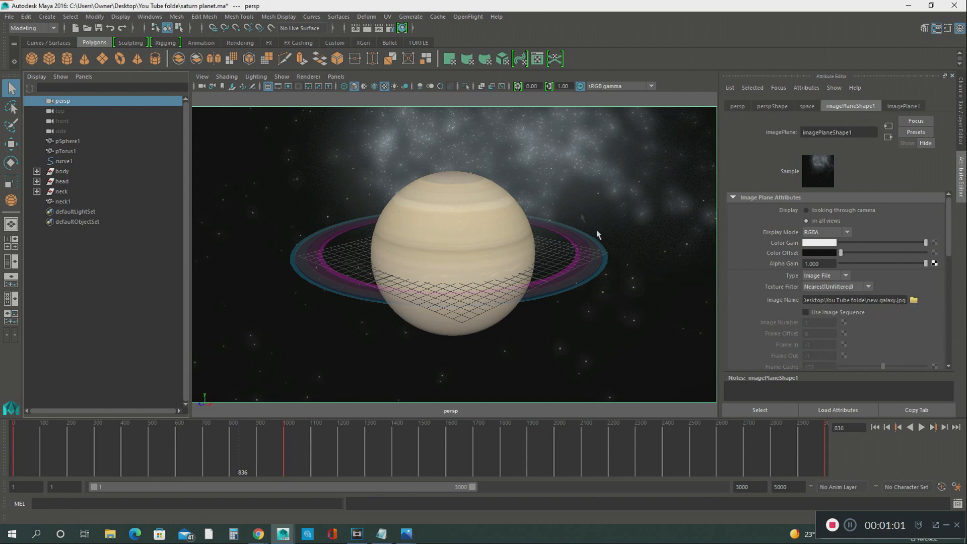
{"action": "mouse_move", "coordinate": [315, 265]}
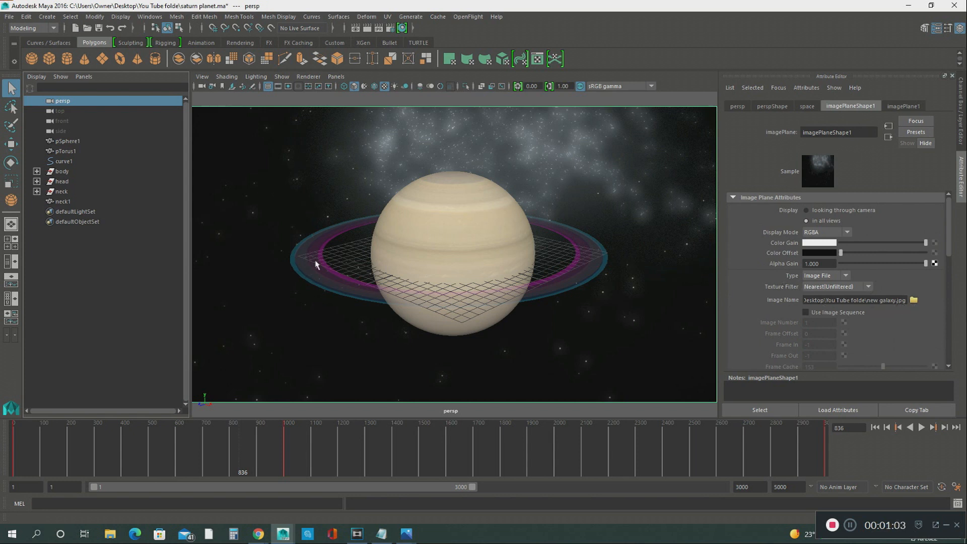
{"action": "mouse_move", "coordinate": [647, 246]}
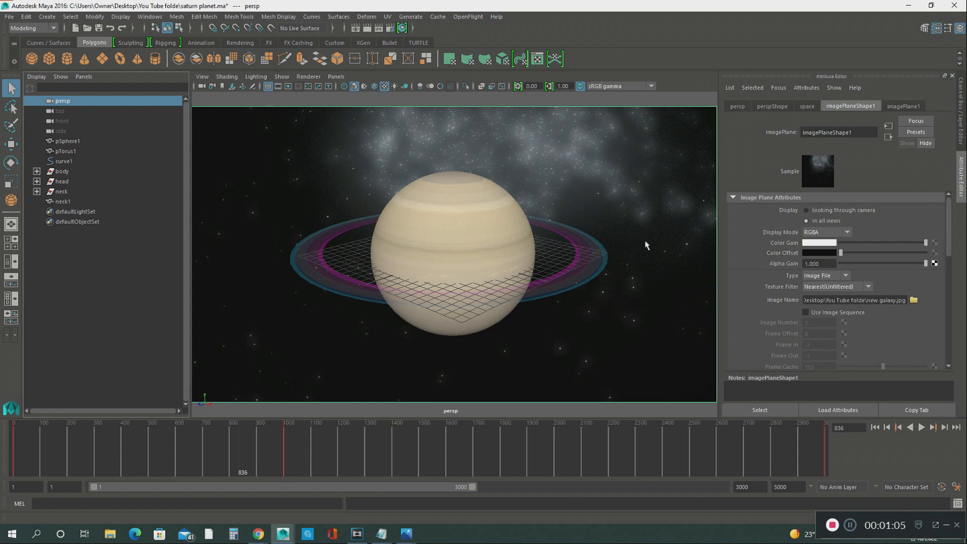
{"action": "mouse_move", "coordinate": [282, 215]}
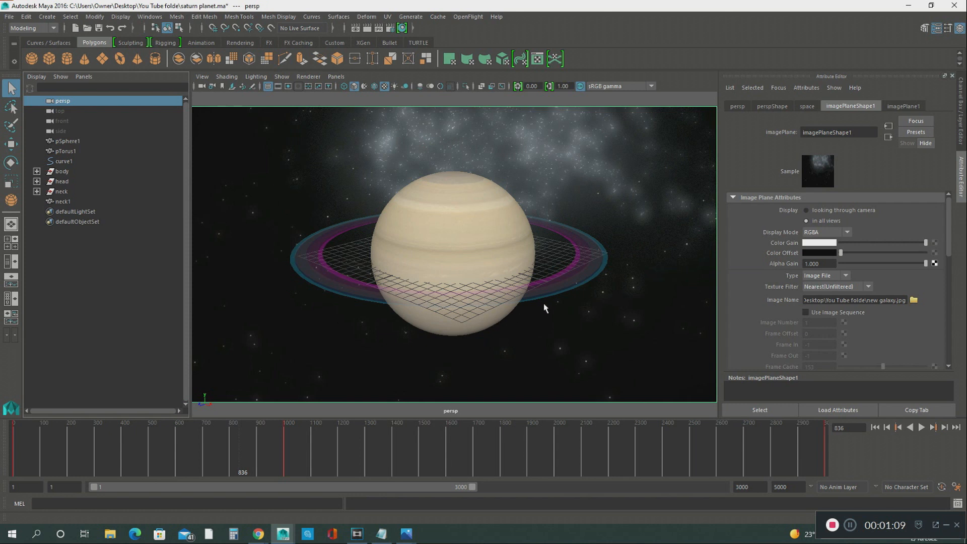
{"action": "mouse_move", "coordinate": [581, 220]}
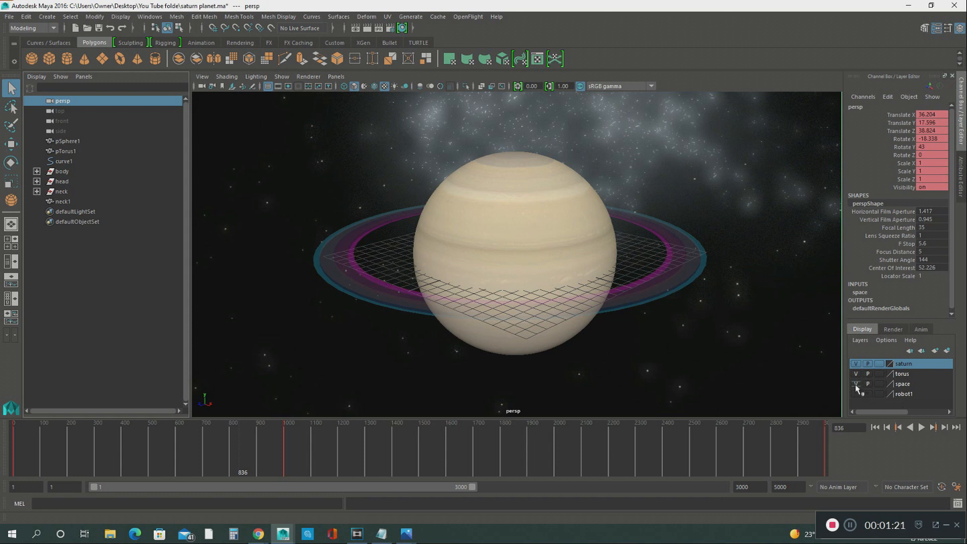
Step: Hide the space backdrop layer and show the robot1 layer with its orbit curve
{"action": "left_click", "coordinate": [856, 384]}
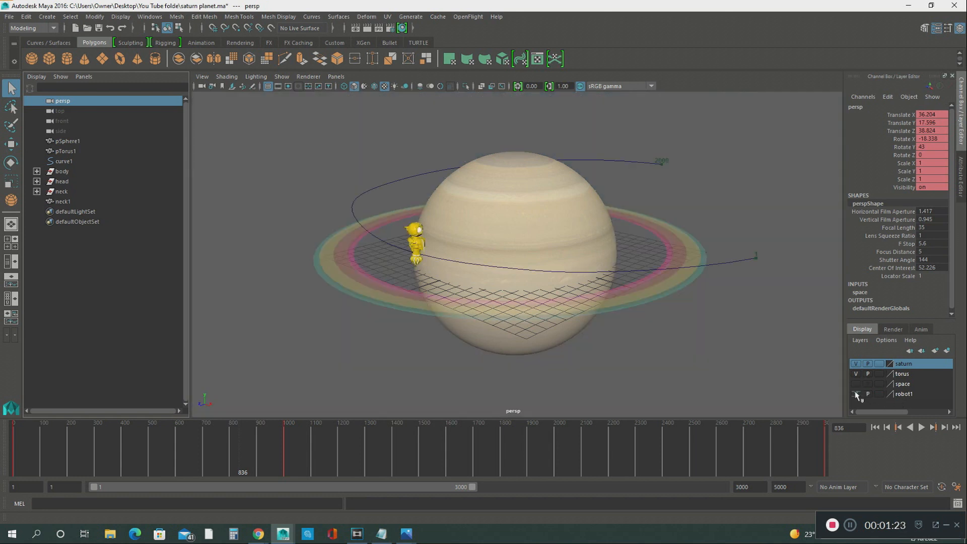
{"action": "left_click", "coordinate": [856, 394]}
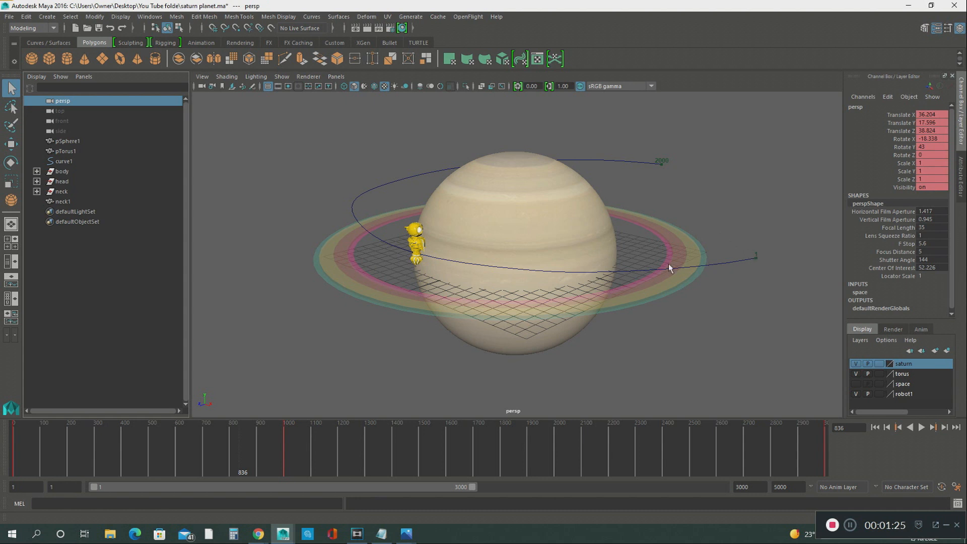
{"action": "mouse_move", "coordinate": [381, 174]}
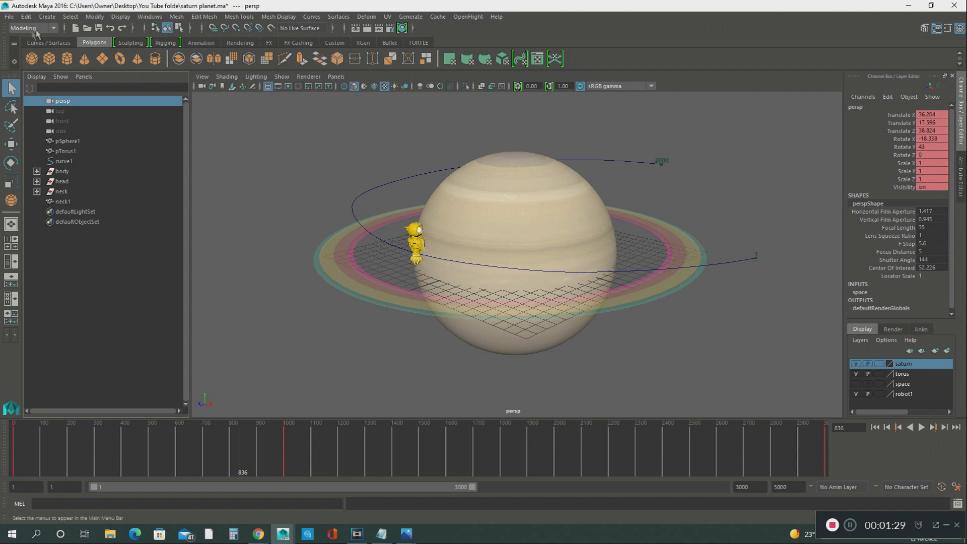
{"action": "left_click", "coordinate": [46, 16]}
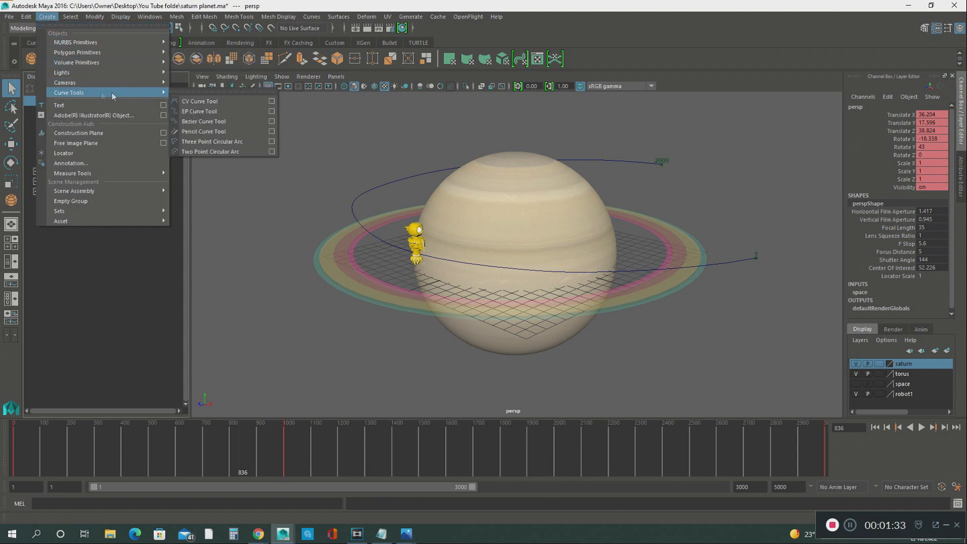
{"action": "mouse_move", "coordinate": [207, 111]}
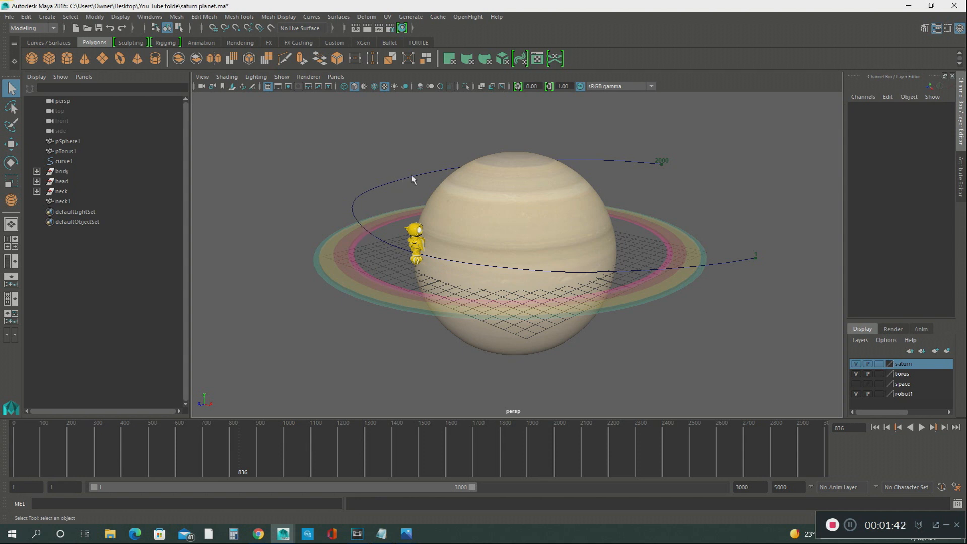
{"action": "mouse_move", "coordinate": [433, 238]}
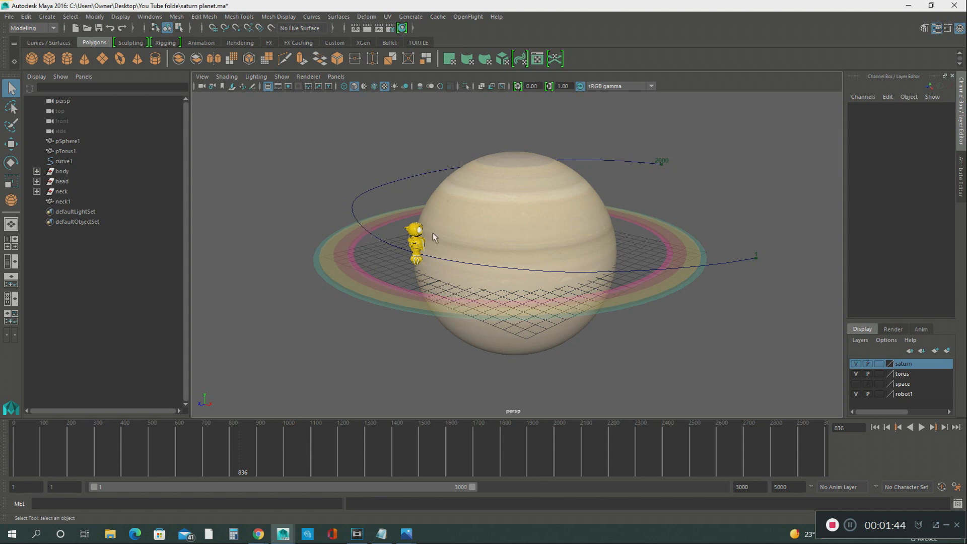
Step: Select the robot figure in the Outliner to inspect its motion path
{"action": "left_click", "coordinate": [62, 201]}
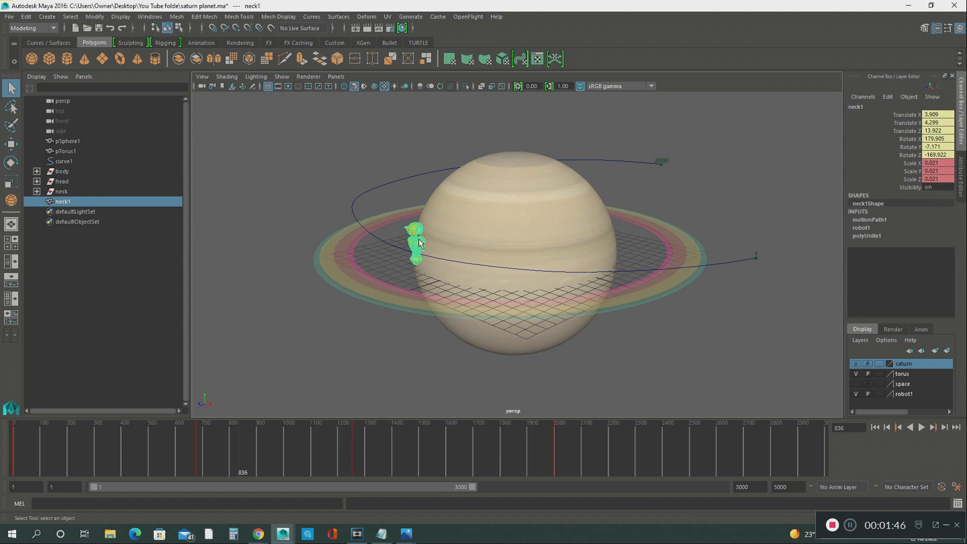
{"action": "mouse_move", "coordinate": [421, 243]}
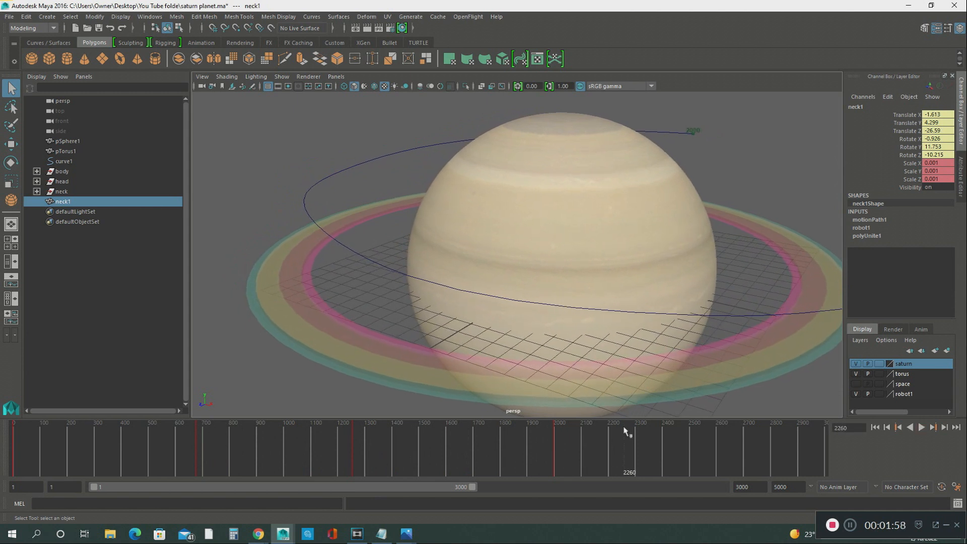
{"action": "mouse_move", "coordinate": [326, 432]}
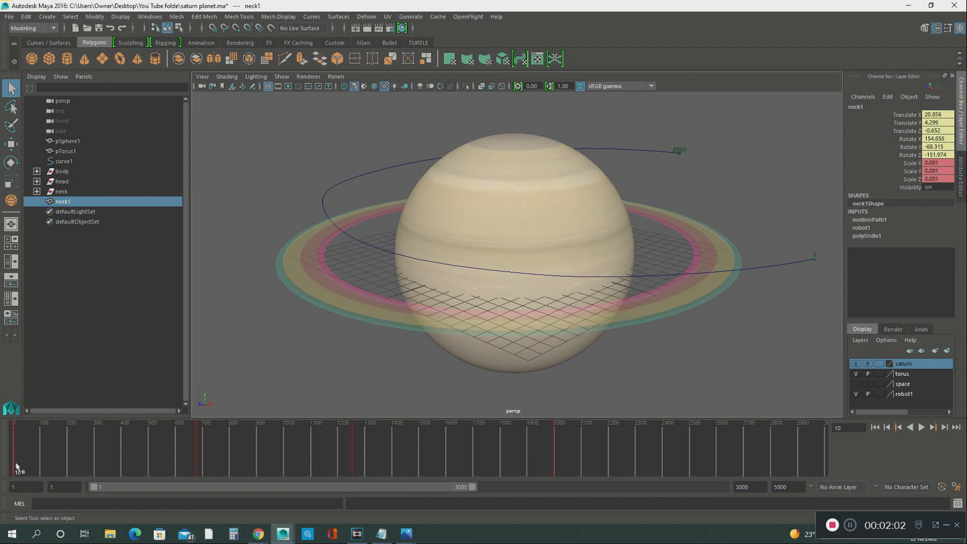
{"action": "mouse_move", "coordinate": [491, 465]}
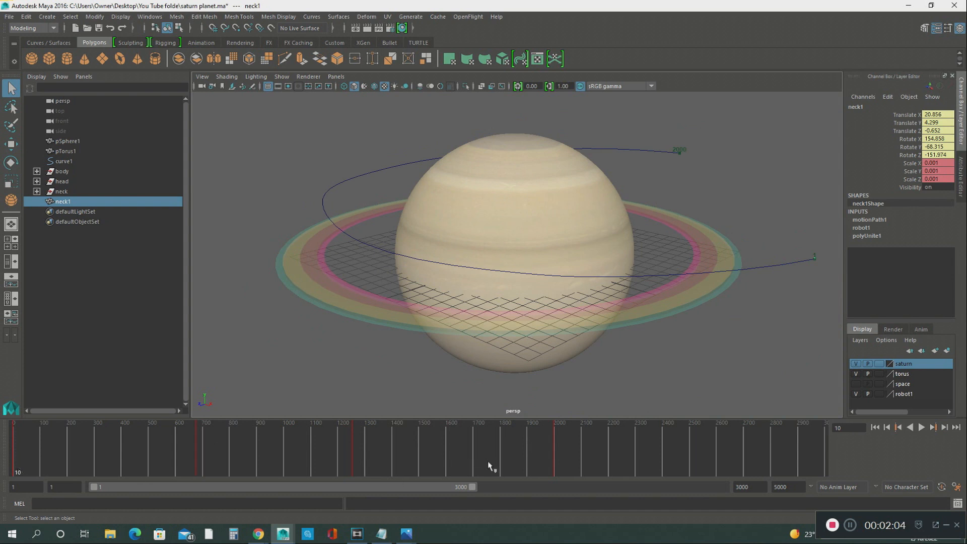
{"action": "mouse_move", "coordinate": [434, 453]}
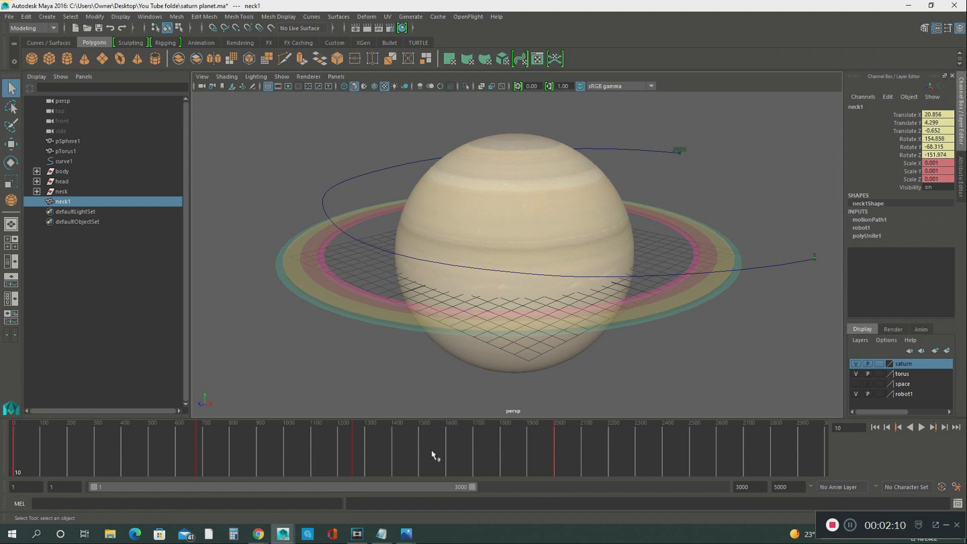
{"action": "mouse_move", "coordinate": [430, 456]}
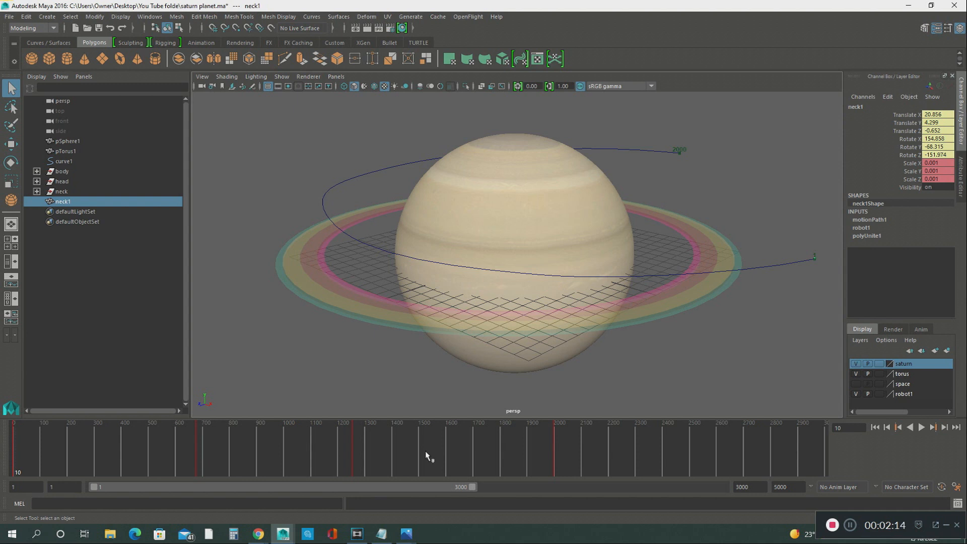
{"action": "mouse_move", "coordinate": [426, 458]}
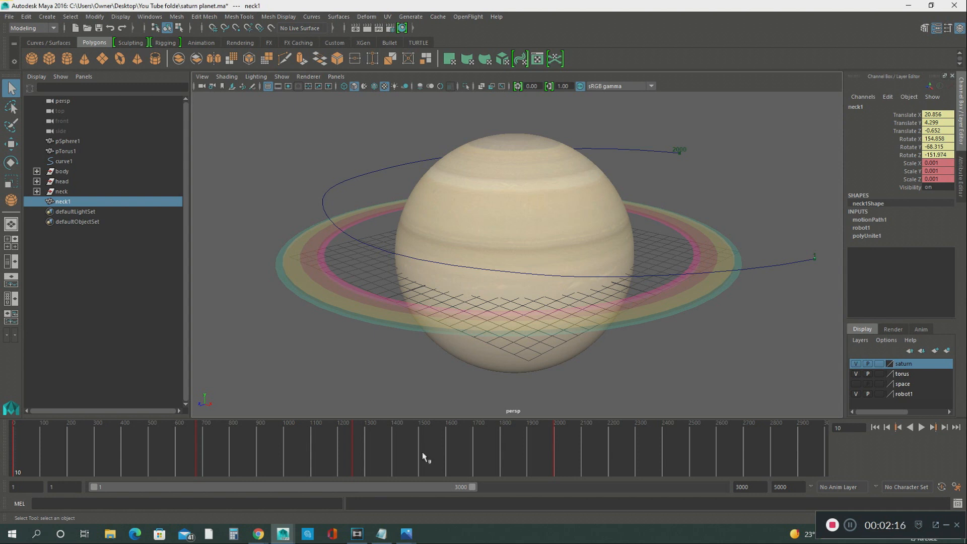